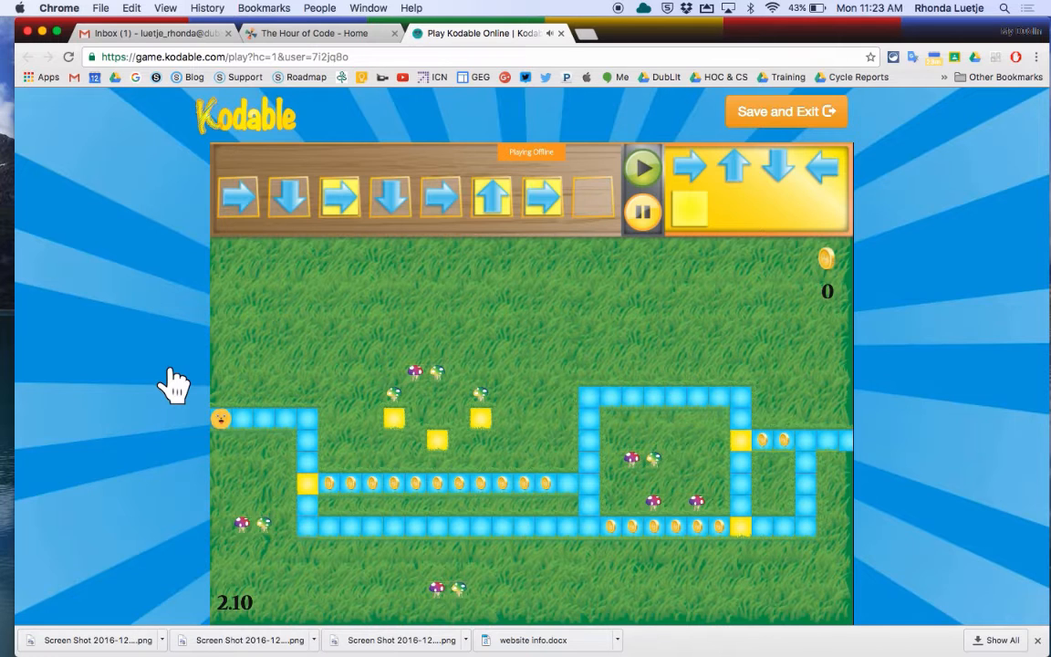
{"action": "mouse_move", "coordinate": [244, 263]}
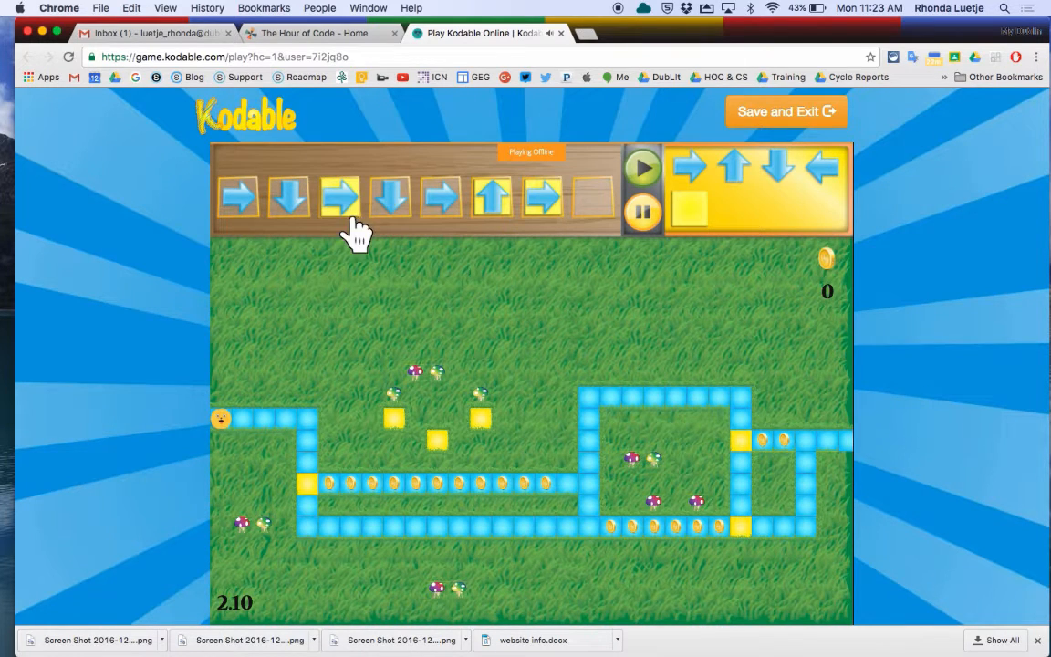
{"action": "mouse_move", "coordinate": [314, 500]}
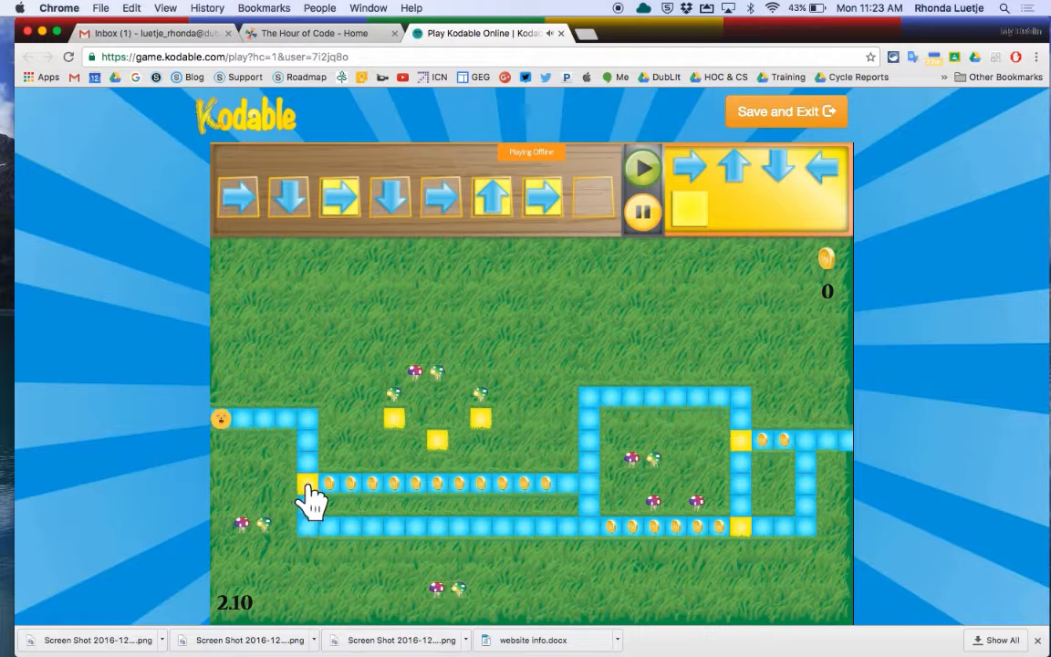
{"action": "mouse_move", "coordinate": [593, 489]}
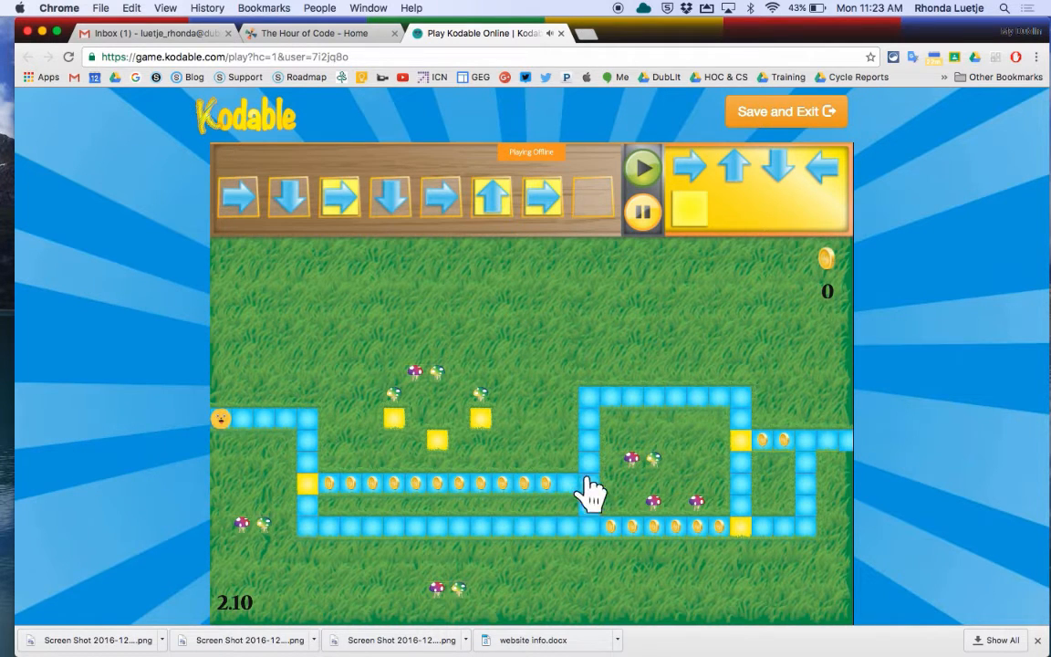
{"action": "mouse_move", "coordinate": [655, 546]}
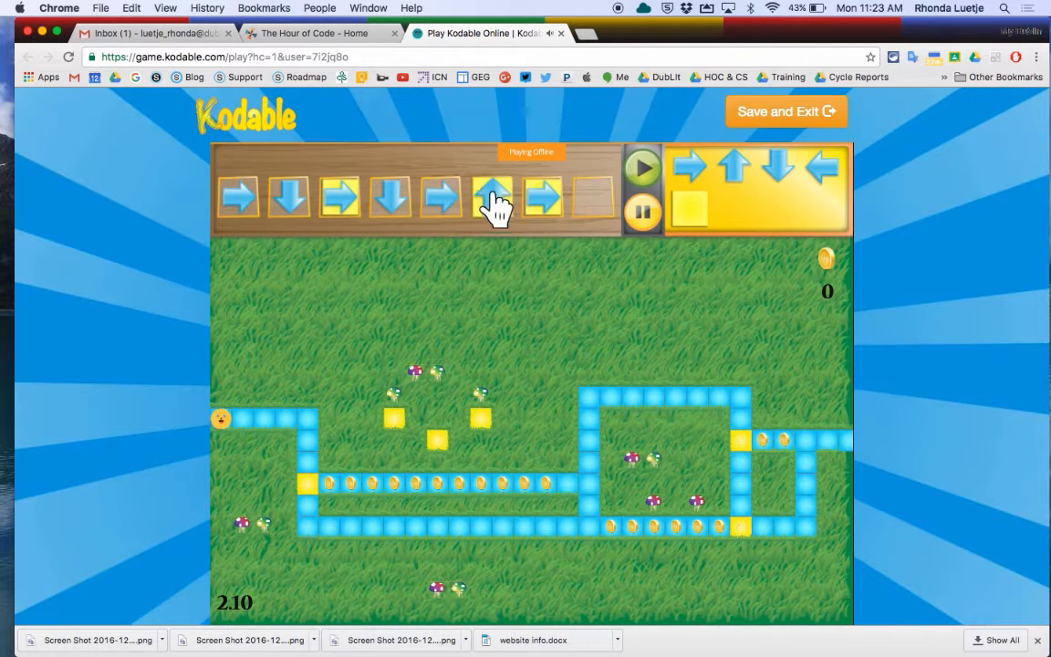
Step: Build level 3.3's program from two loops: right then up, and right then down, each repeated 3 times
{"action": "left_click", "coordinate": [493, 198]}
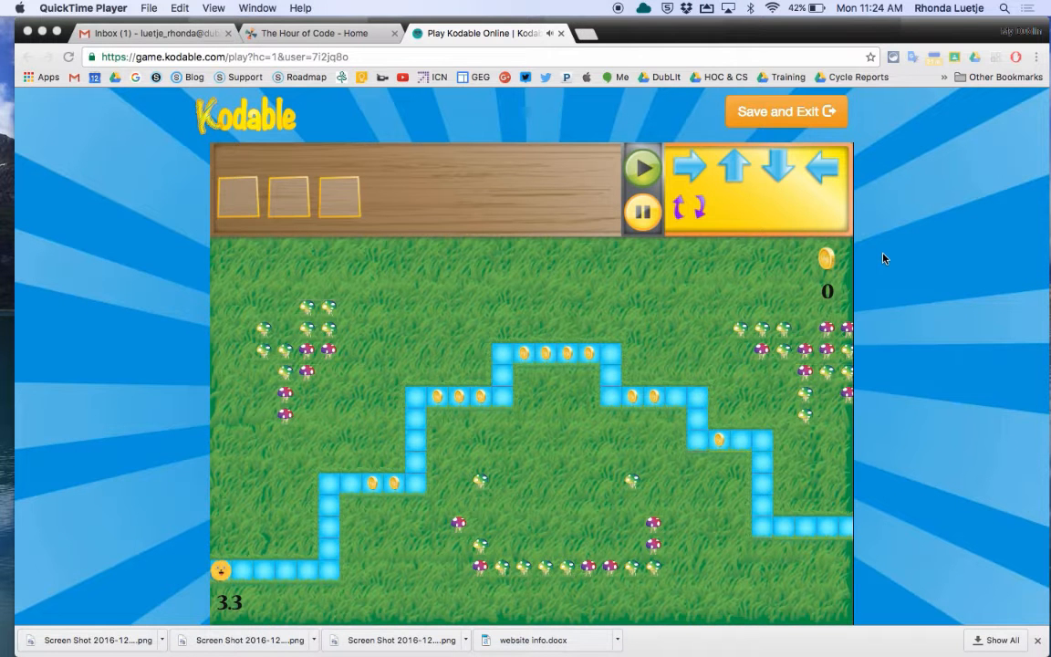
{"action": "mouse_move", "coordinate": [874, 254]}
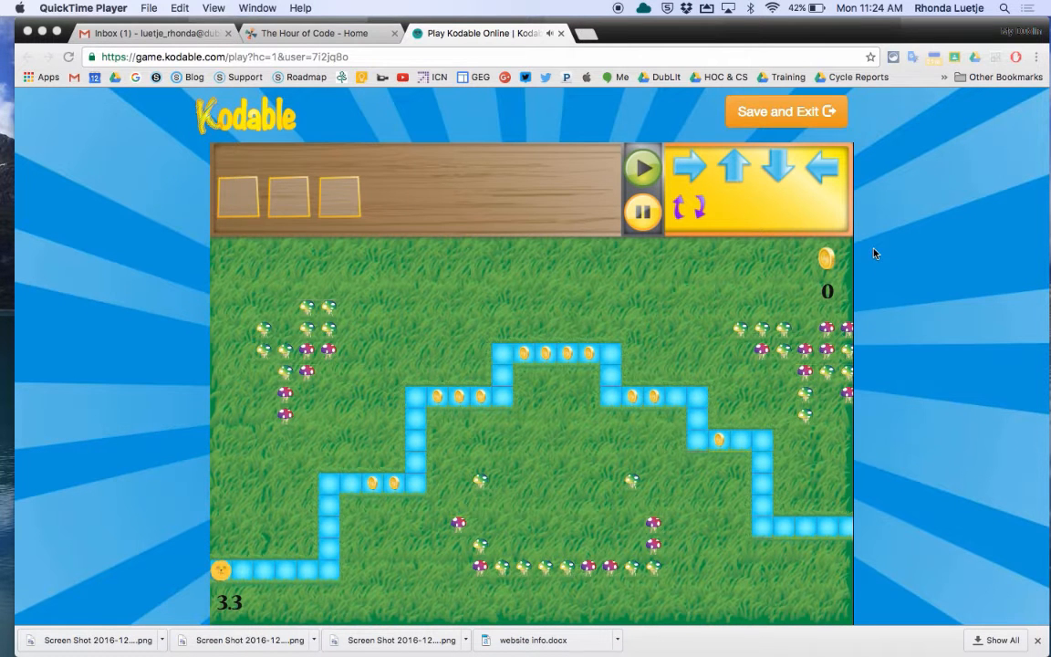
{"action": "mouse_move", "coordinate": [205, 575]}
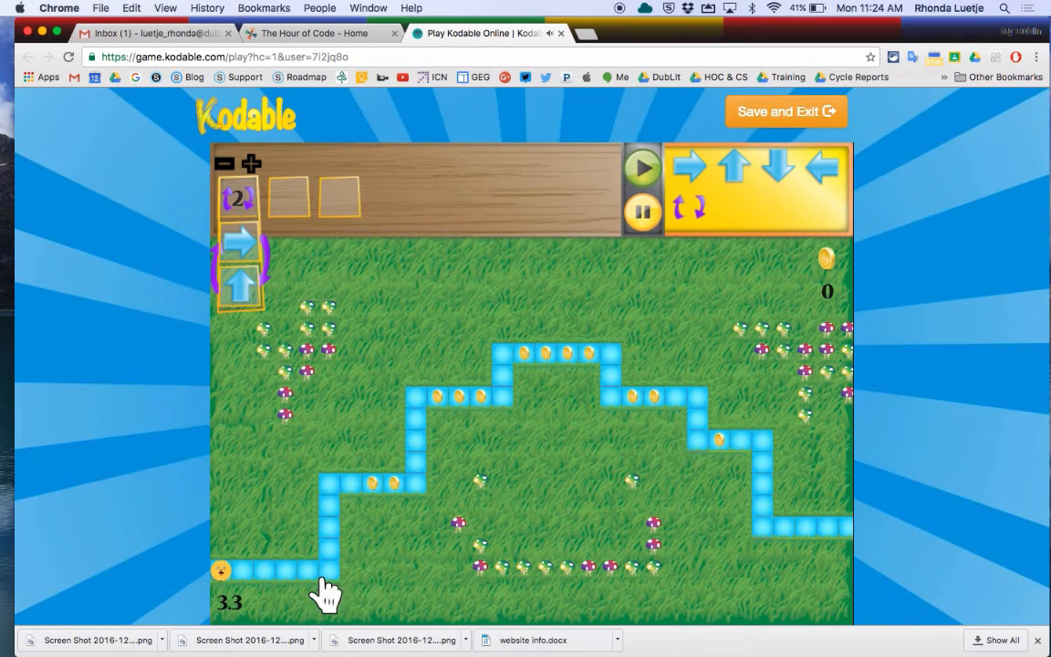
{"action": "mouse_move", "coordinate": [288, 241]}
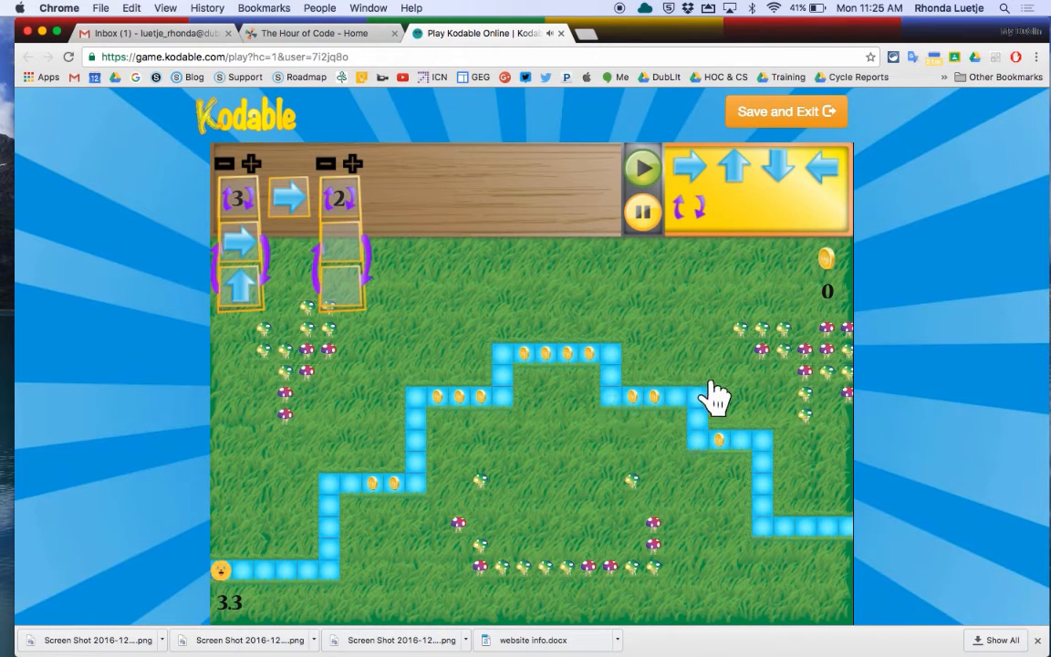
{"action": "mouse_move", "coordinate": [737, 168]}
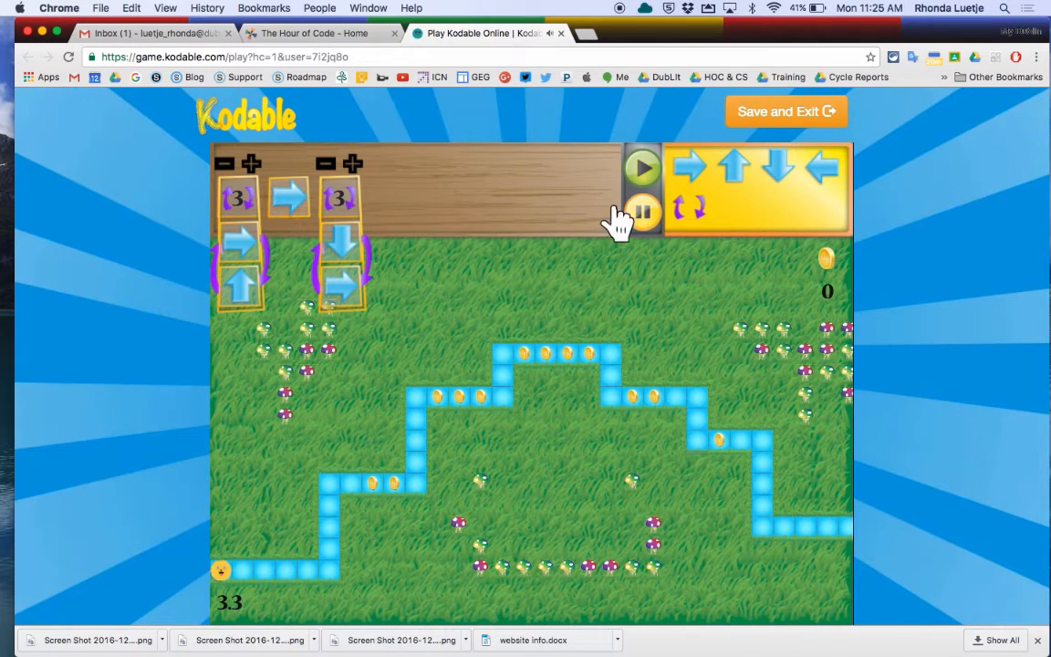
Step: Run the looped program so the fuzzball travels the level 3.3 maze and collects 12 coins
{"action": "left_click", "coordinate": [642, 168]}
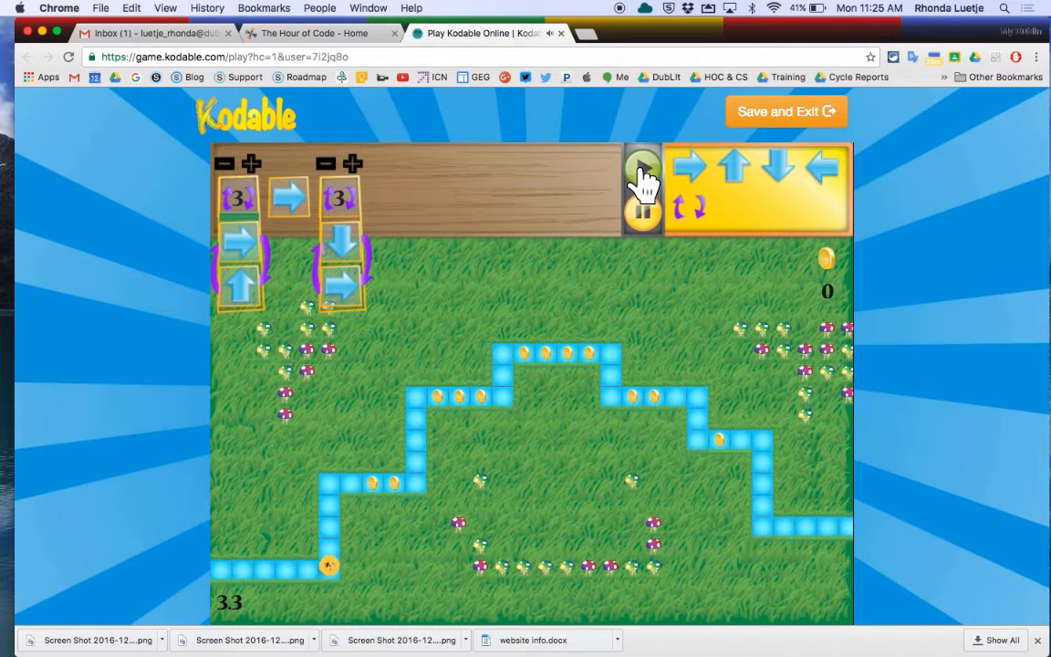
{"action": "left_click", "coordinate": [642, 173]}
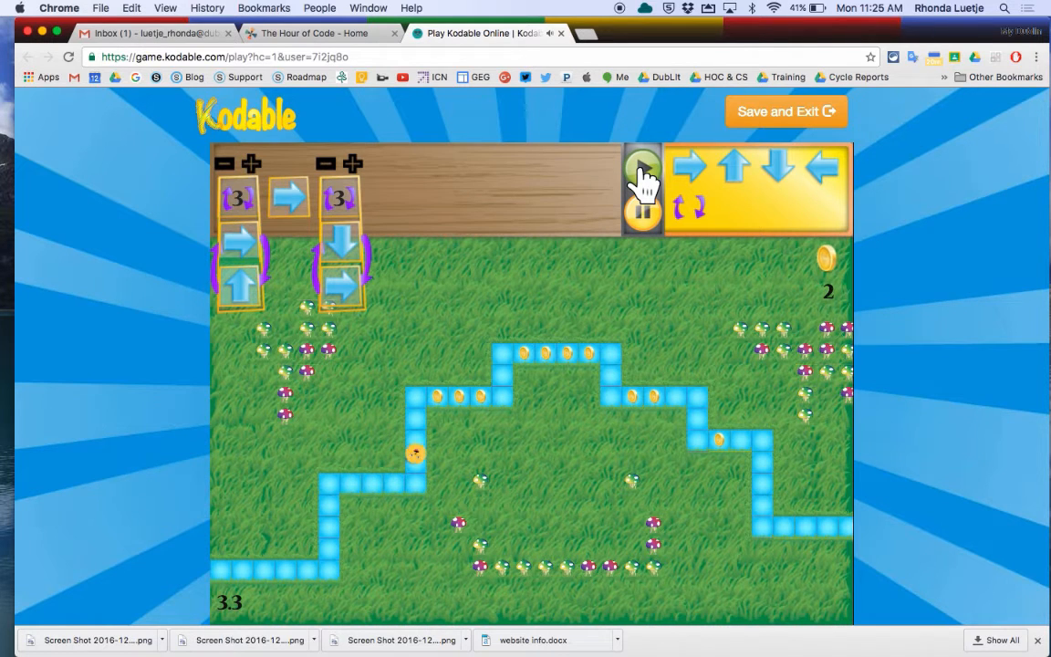
{"action": "left_click", "coordinate": [642, 178]}
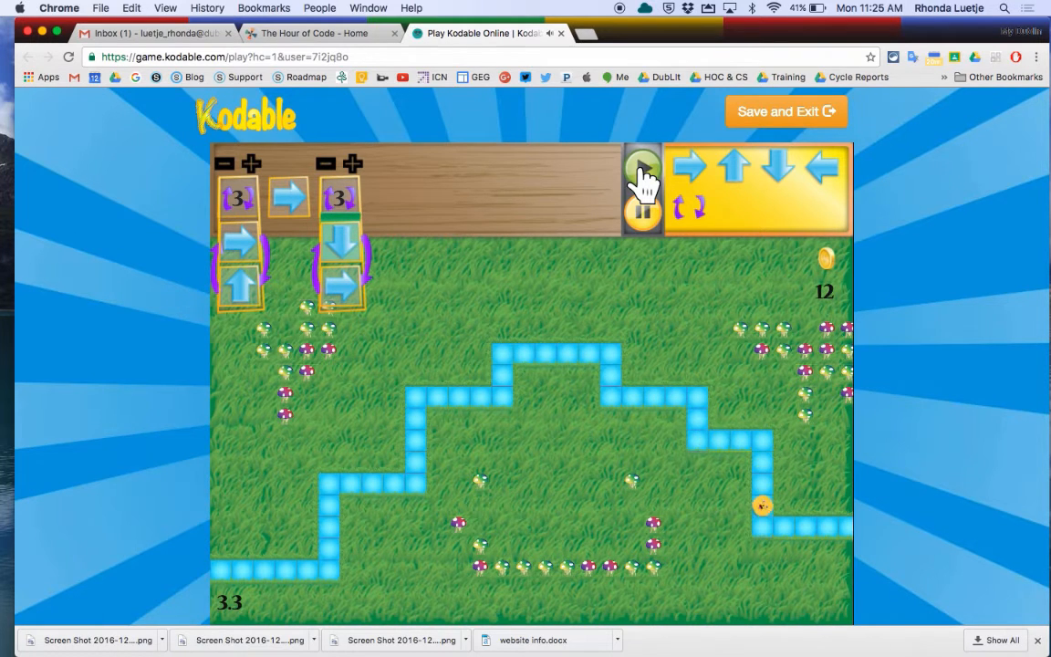
{"action": "left_click", "coordinate": [642, 166]}
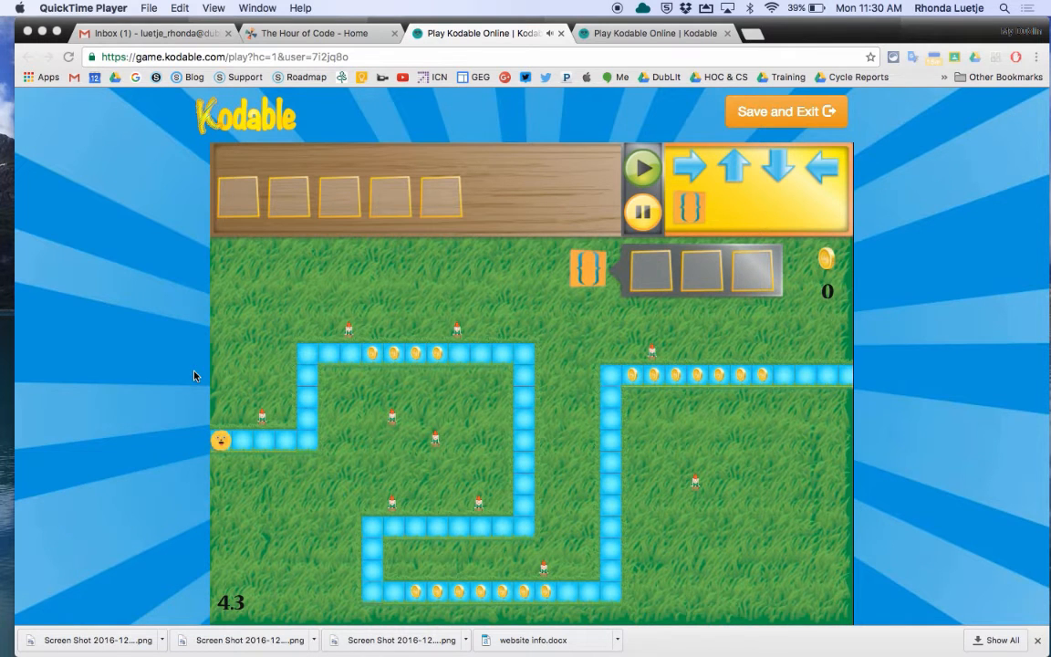
{"action": "mouse_move", "coordinate": [285, 457]}
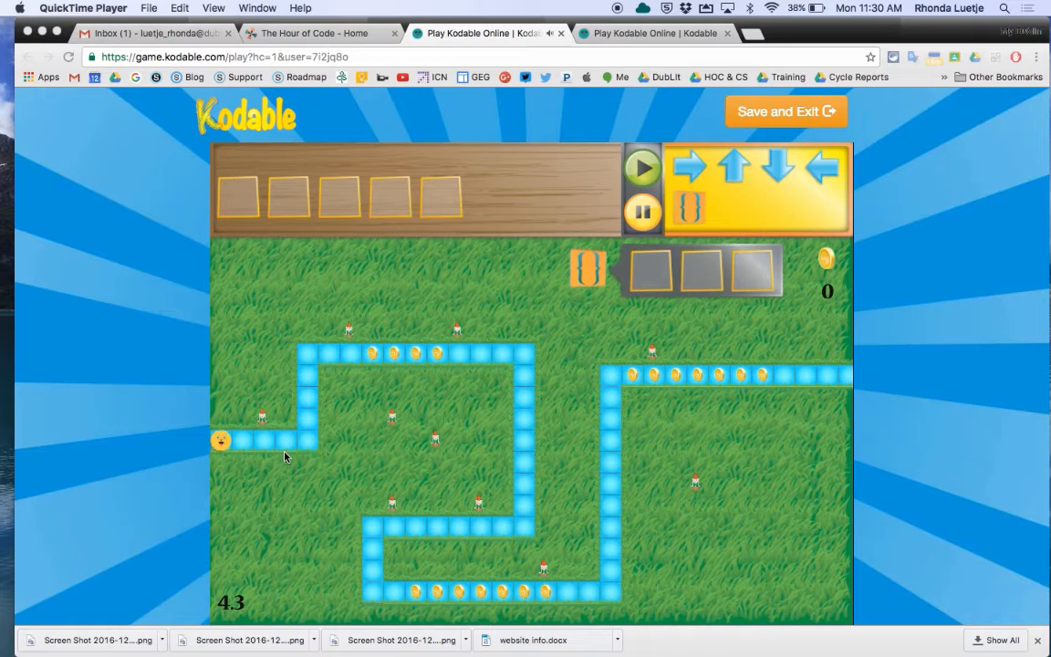
{"action": "mouse_move", "coordinate": [306, 354]}
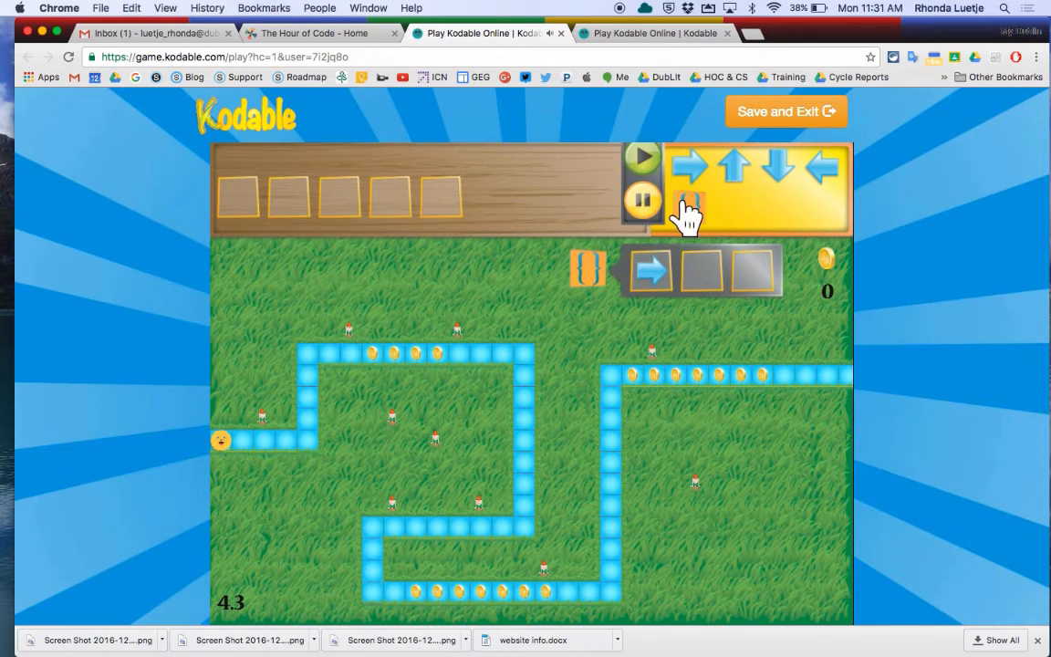
Step: Place the right-up-right function block first in level 4.3's main sequence
{"action": "left_click", "coordinate": [733, 166]}
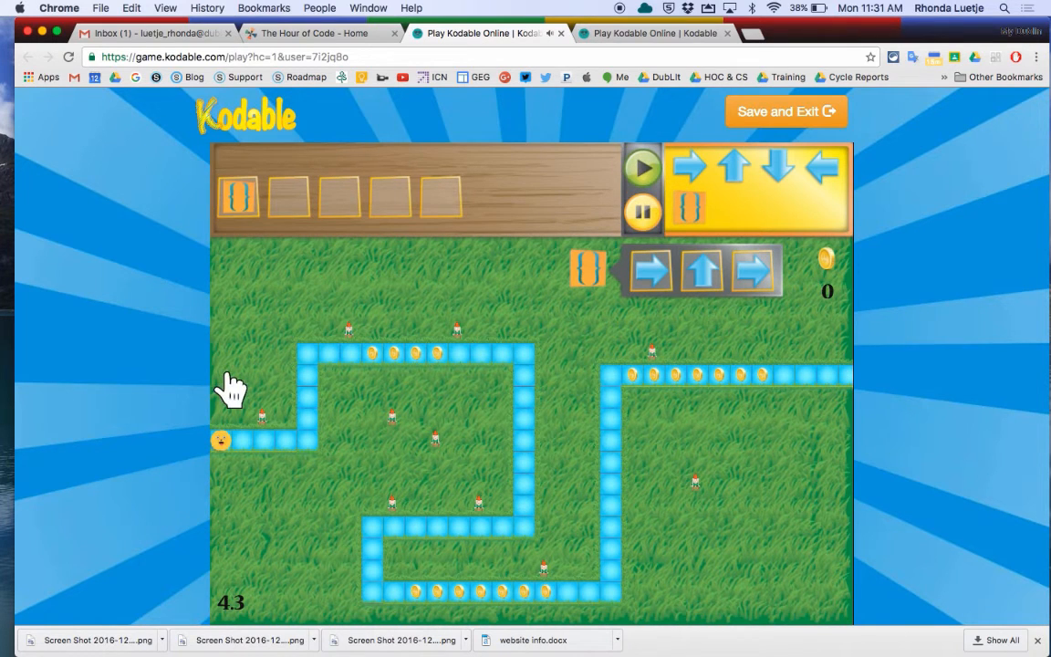
{"action": "mouse_move", "coordinate": [520, 354]}
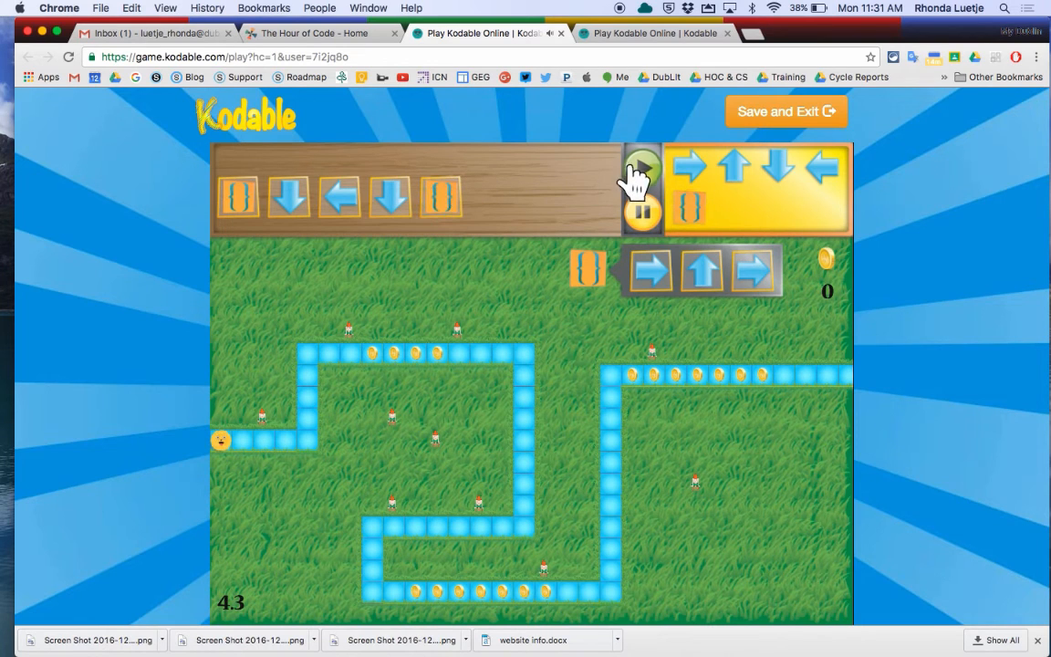
Step: Run the function, down, left, down, function program through the level 4.3 maze
{"action": "left_click", "coordinate": [642, 171]}
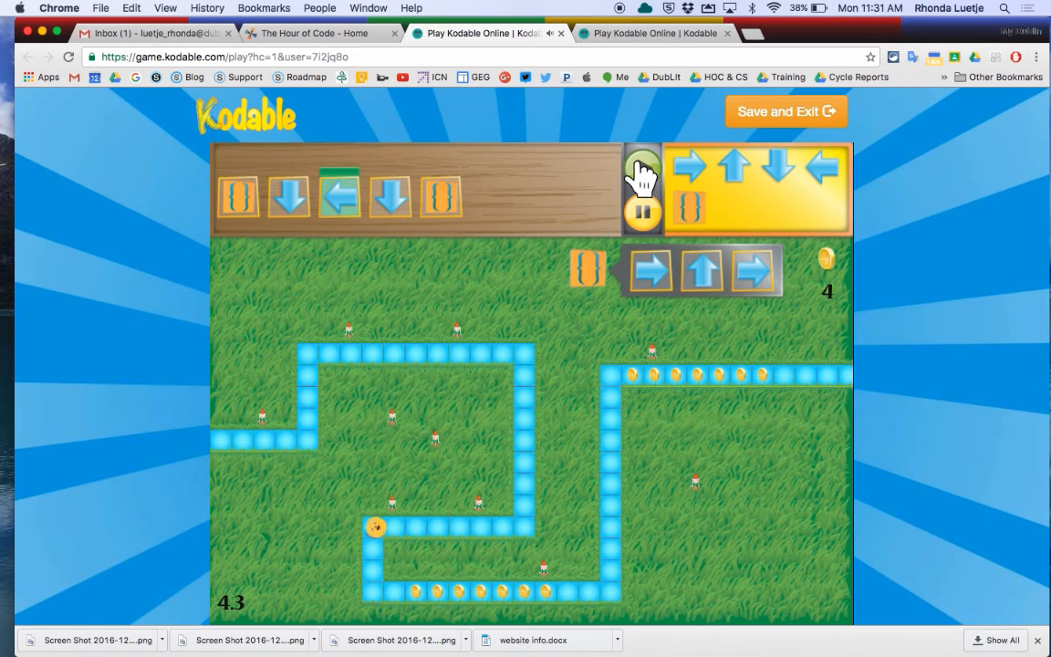
{"action": "left_click", "coordinate": [642, 171]}
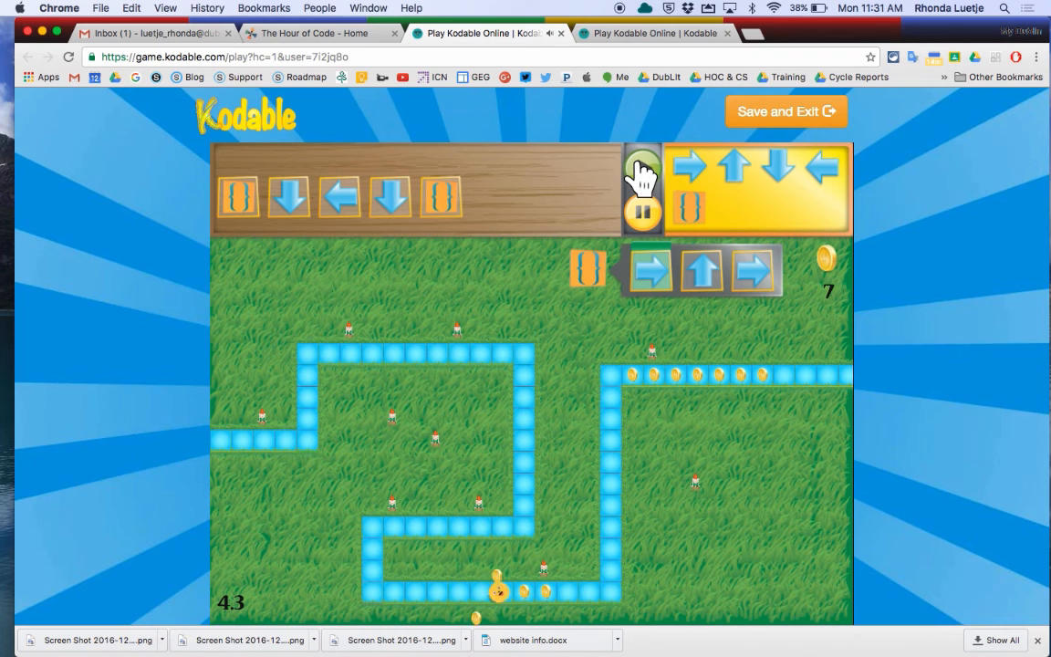